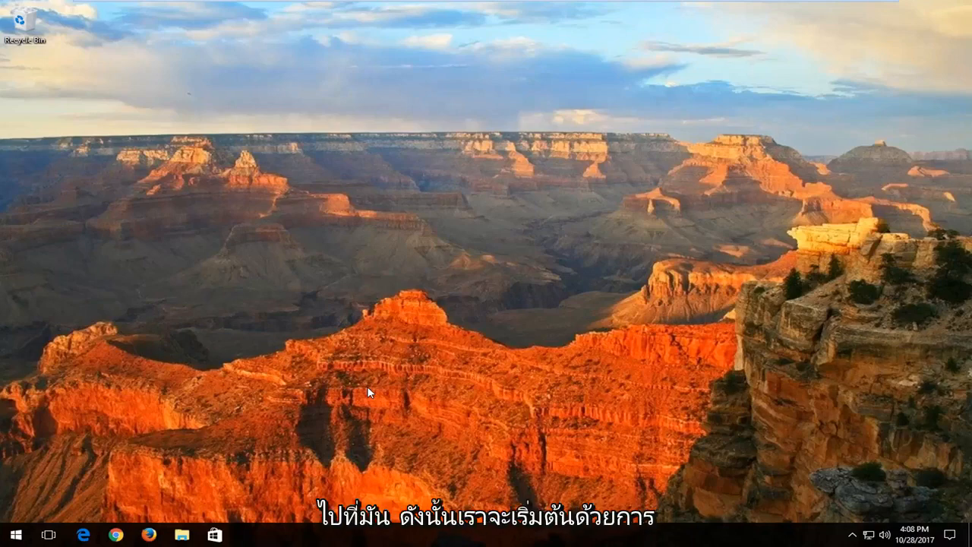
Step: Open the Start menu to search for the Services desktop app
left_click(11, 534)
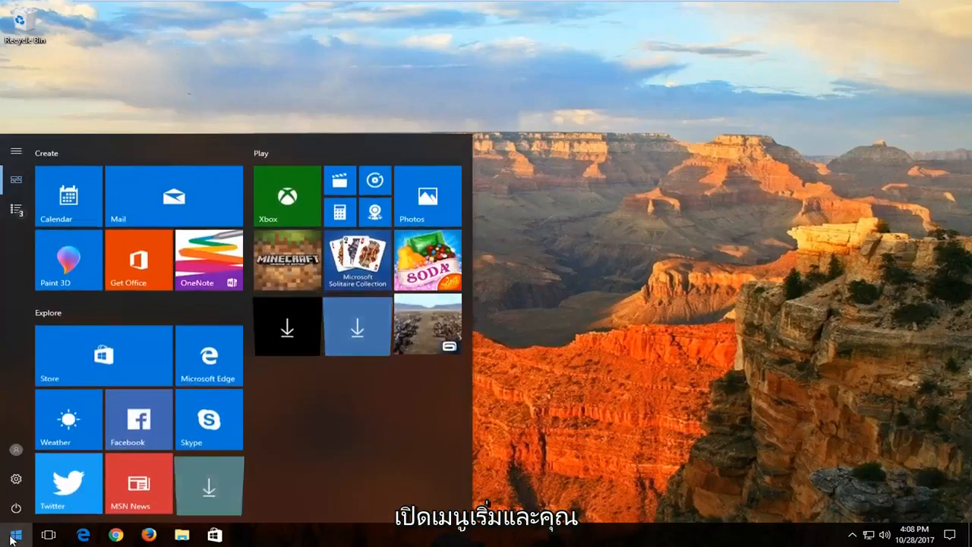
left_click(10, 535)
type("services")
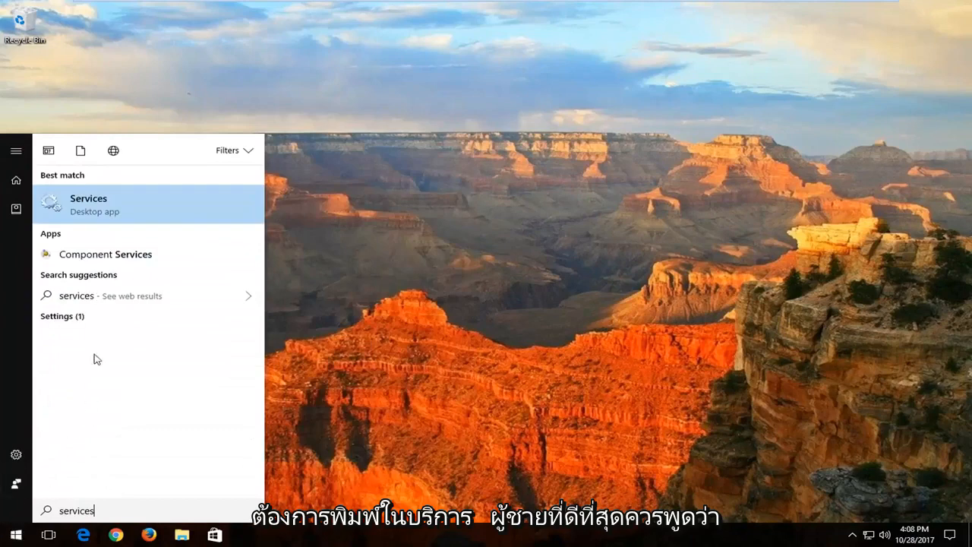
mouse_move(117, 215)
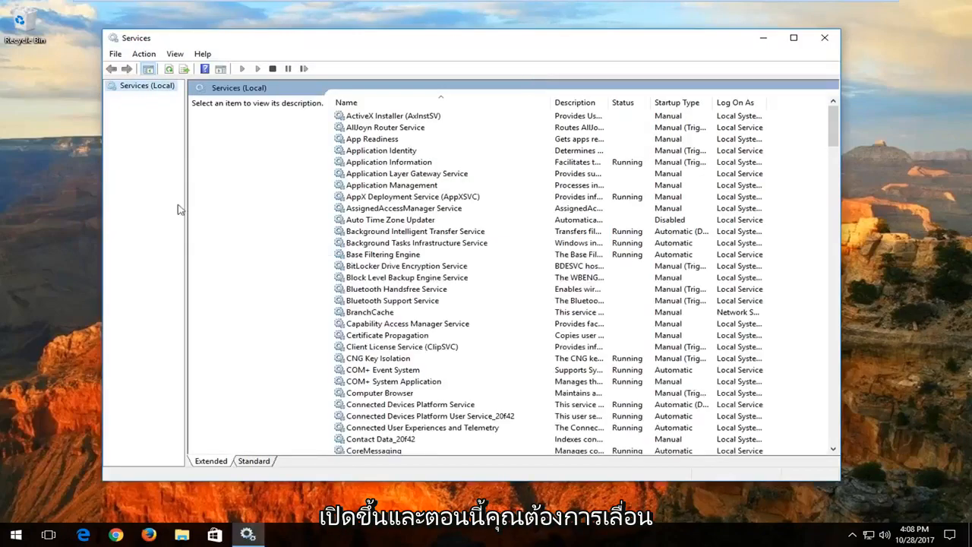
Step: Scroll to the disabled Windows Update service, select it, and show its context menu
scroll("down", 3)
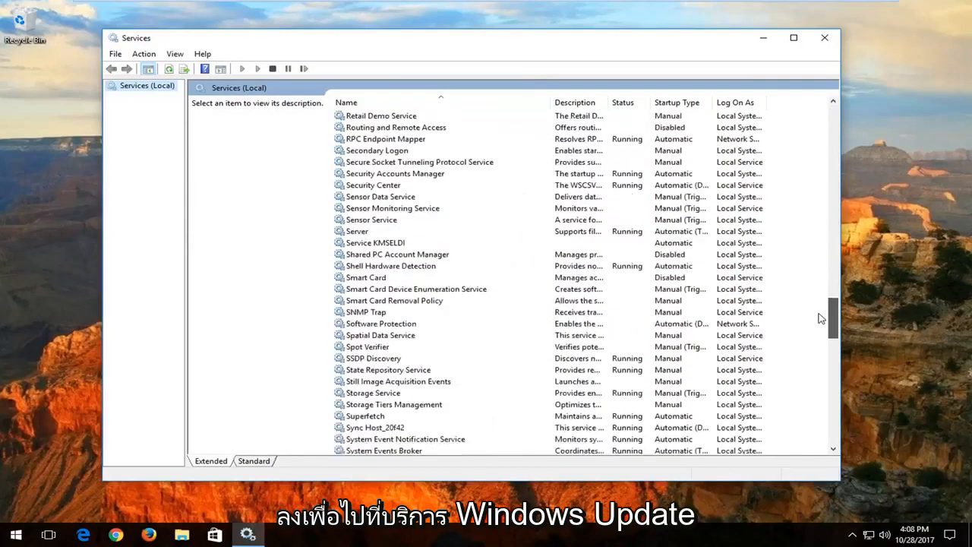
scroll("down", 3)
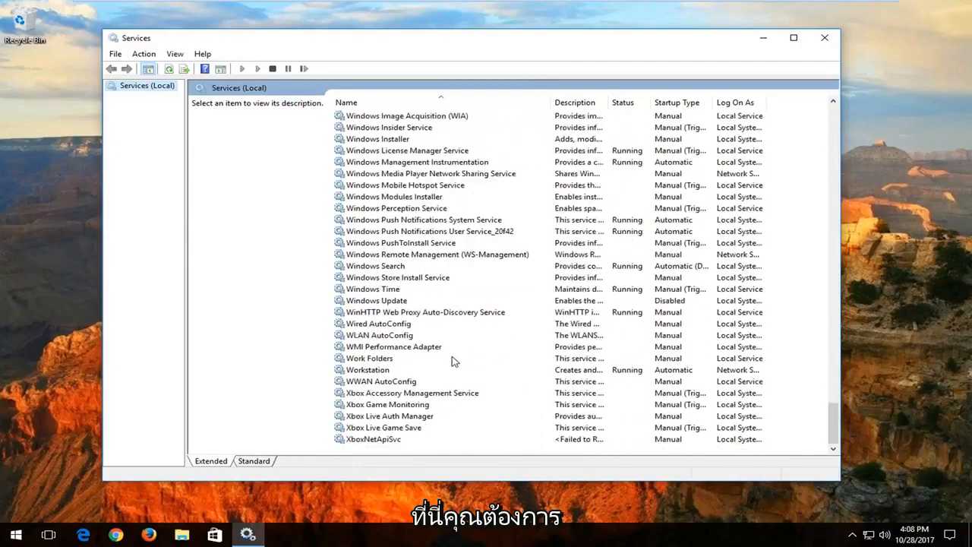
left_click(376, 300)
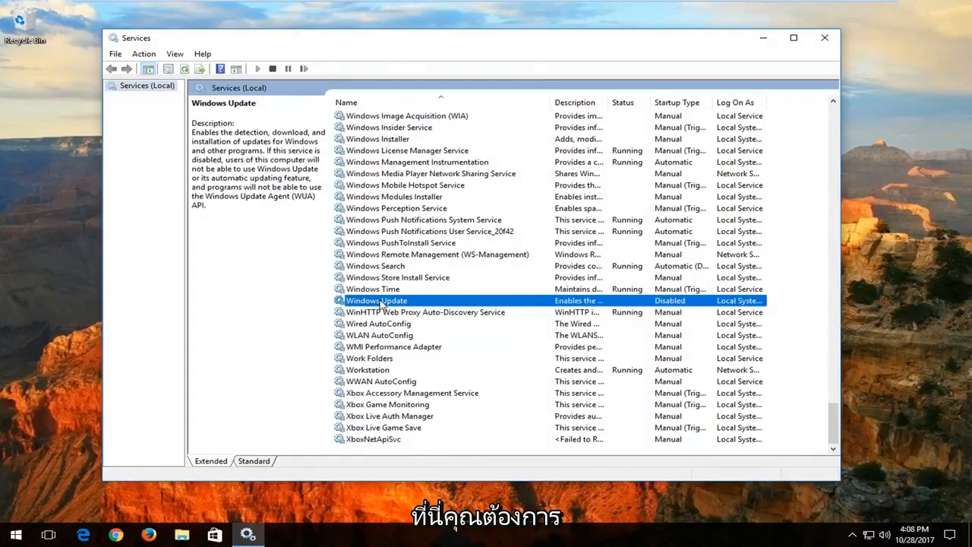
right_click(376, 300)
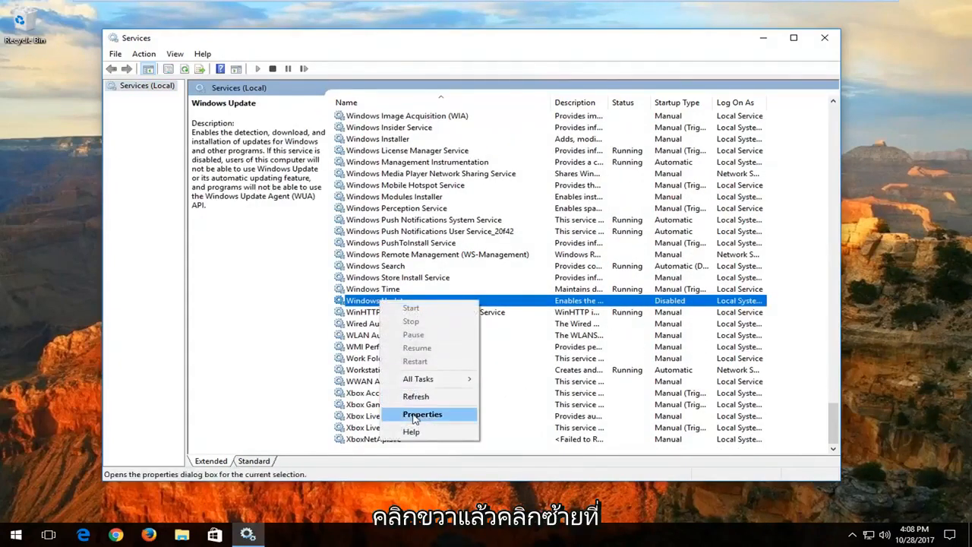
Step: Open Windows Update properties and confirm the Manual startup type
left_click(421, 414)
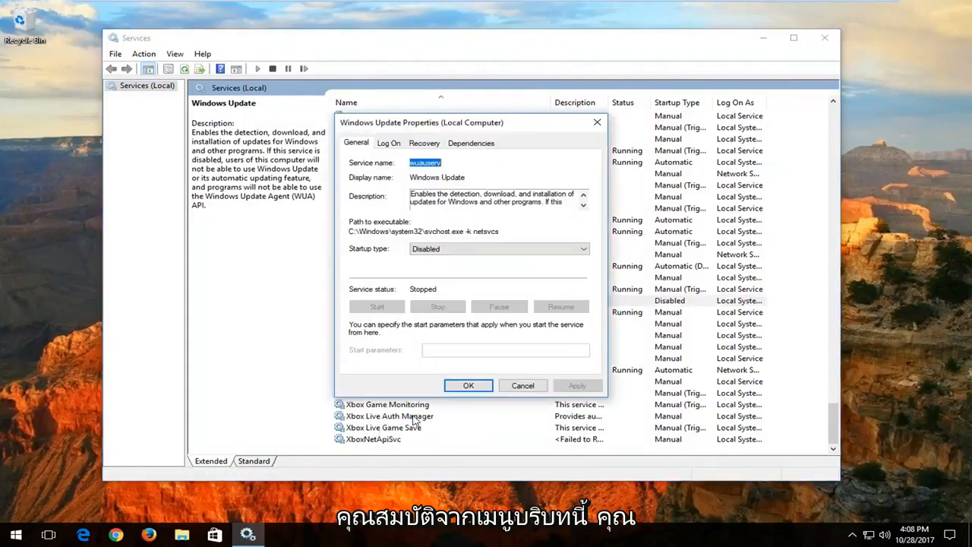
mouse_move(401, 257)
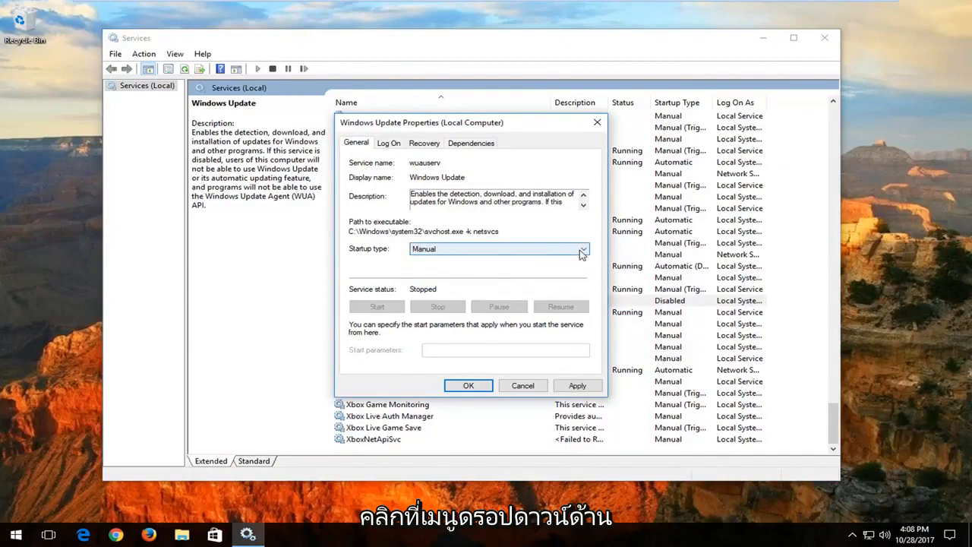
left_click(582, 248)
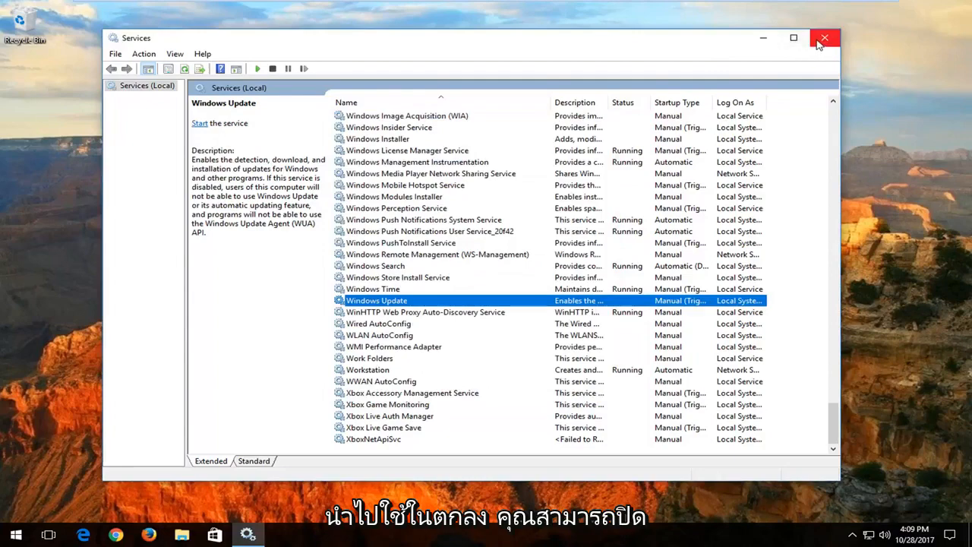
Step: Close the Services window to return to the desktop
left_click(824, 38)
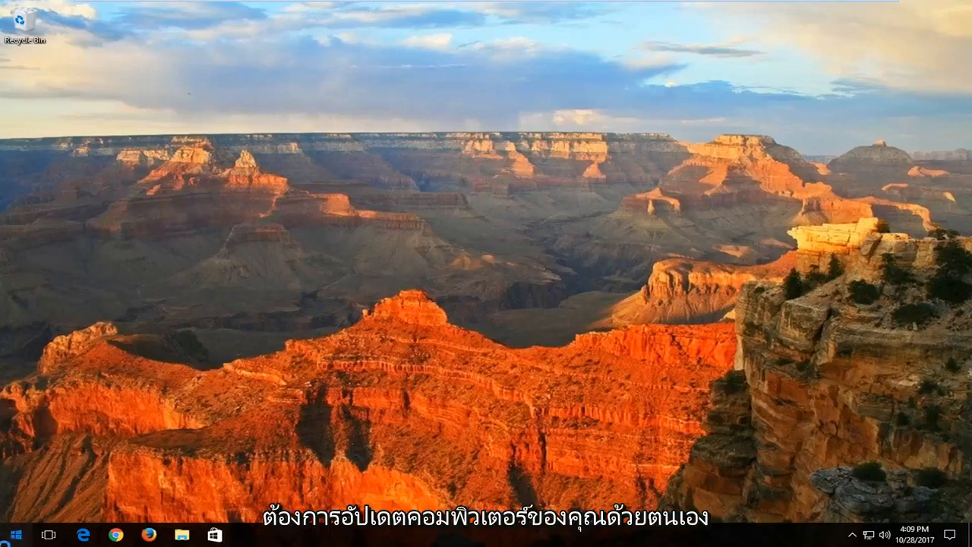
Step: Search Start for 'check for updates' and open the Windows Update settings page
left_click(15, 535)
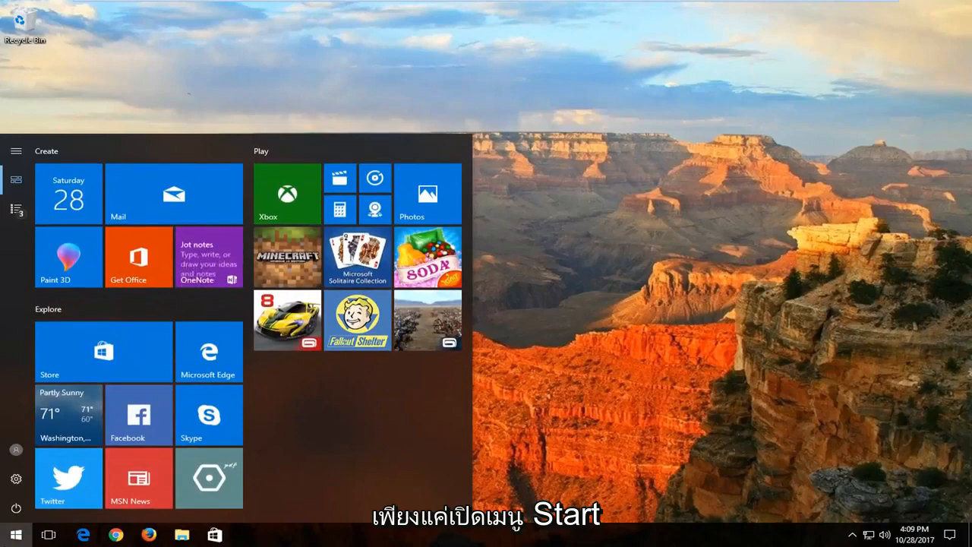
type("check for")
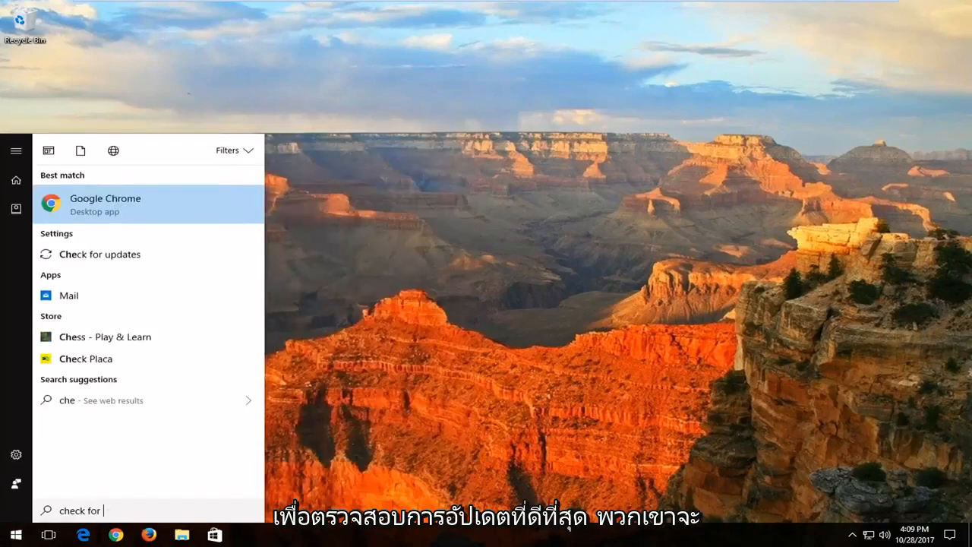
type("updates")
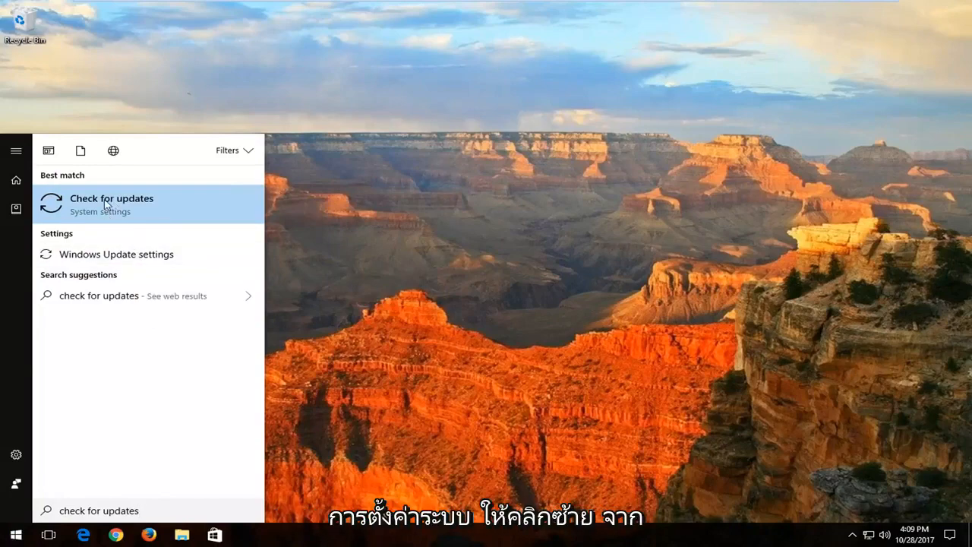
left_click(111, 204)
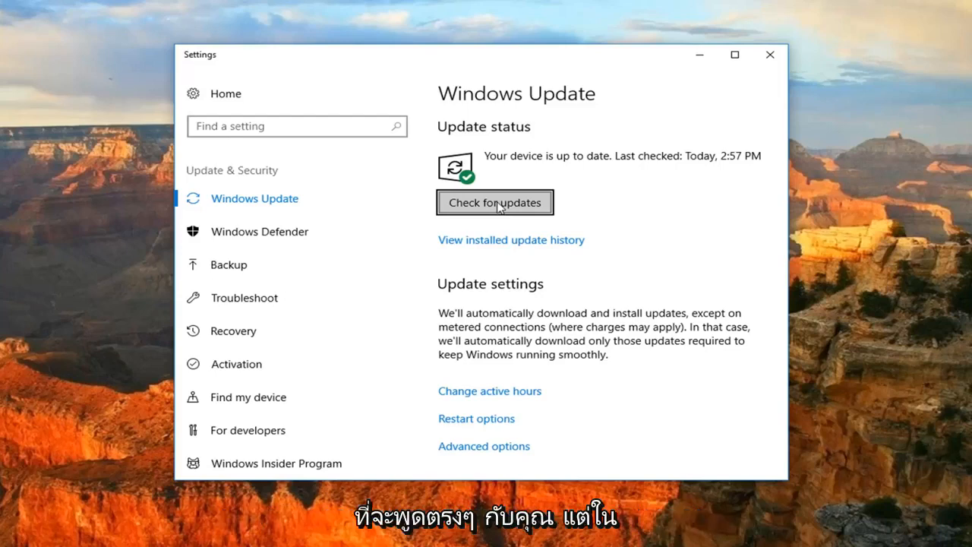
mouse_move(638, 150)
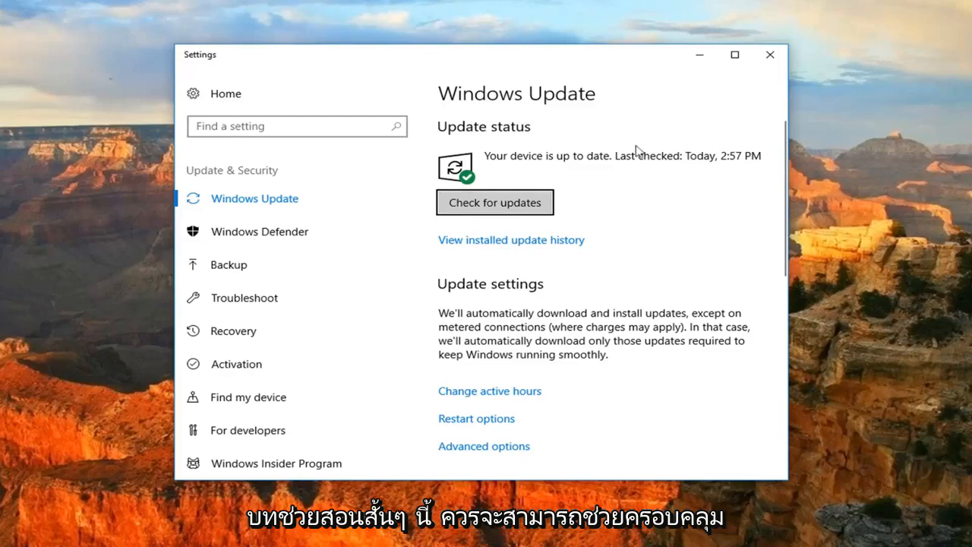